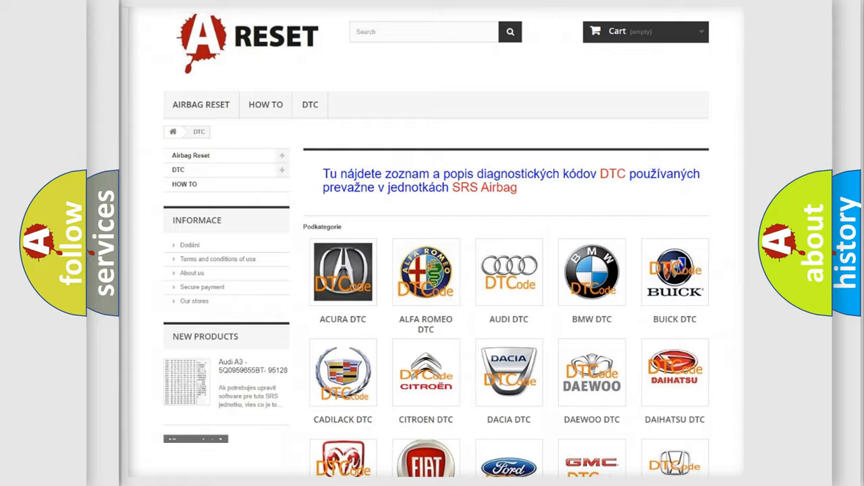
- Open the Chrysler DTC category and review its list of B-series airbag trouble code subcategories
{"action": "scroll", "scroll_direction": "down", "scroll_amount": 3}
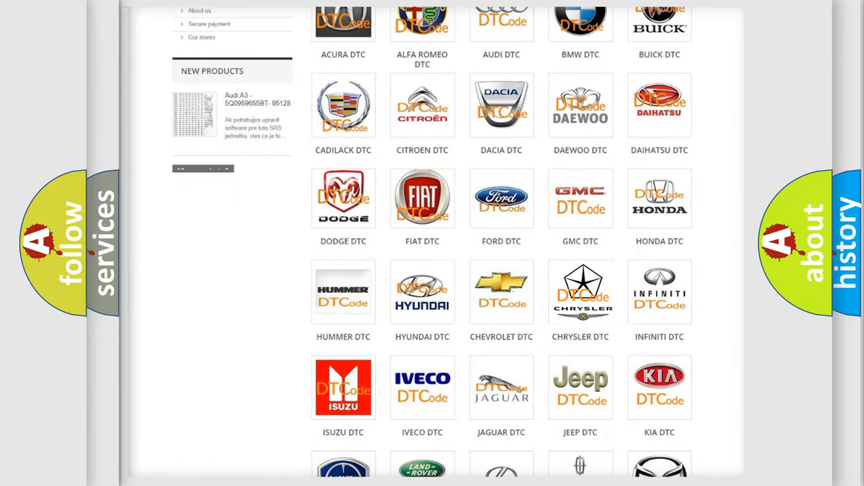
{"action": "left_click", "coordinate": [580, 292]}
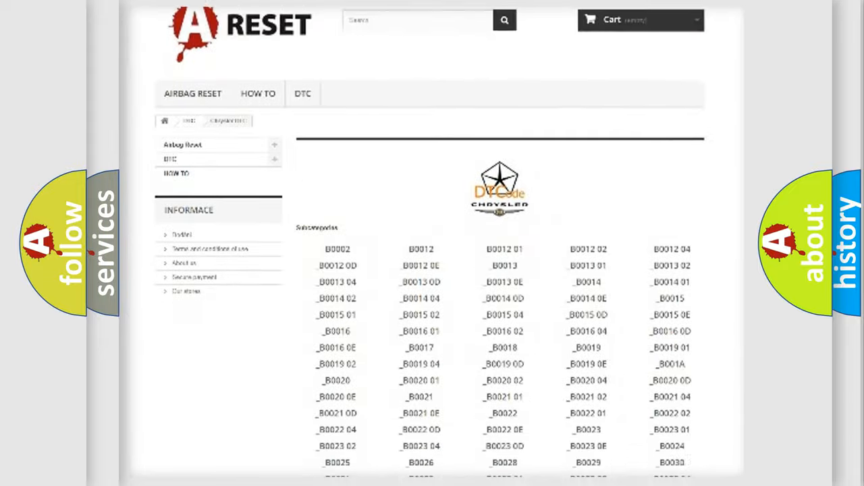
{"action": "scroll", "scroll_direction": "down", "scroll_amount": 3}
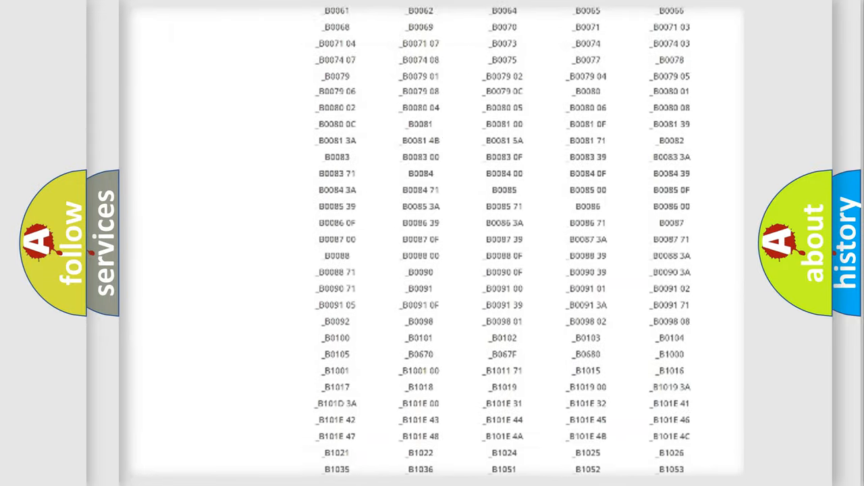
{"action": "scroll", "scroll_direction": "up", "scroll_amount": 3}
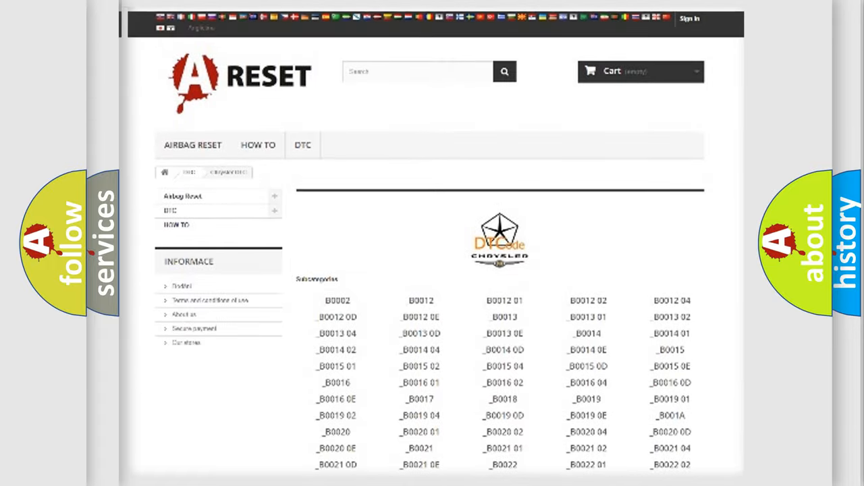